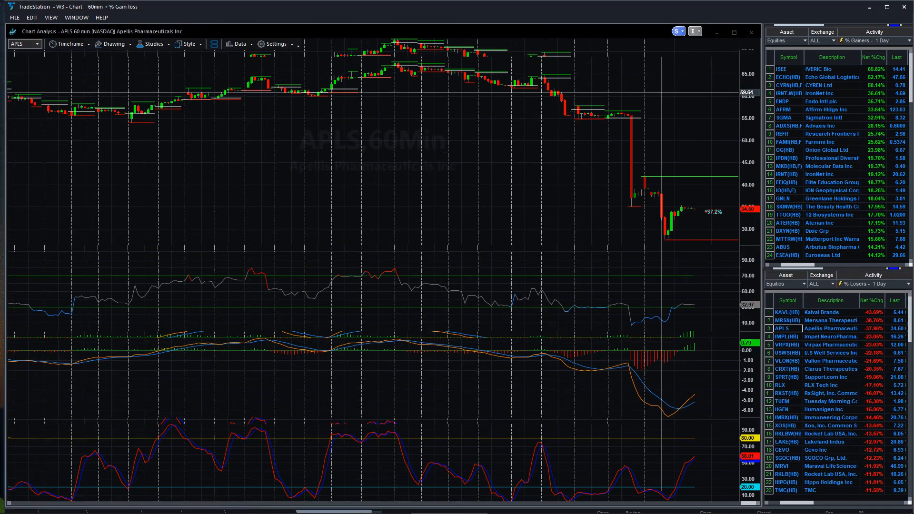
mouse_move(663, 200)
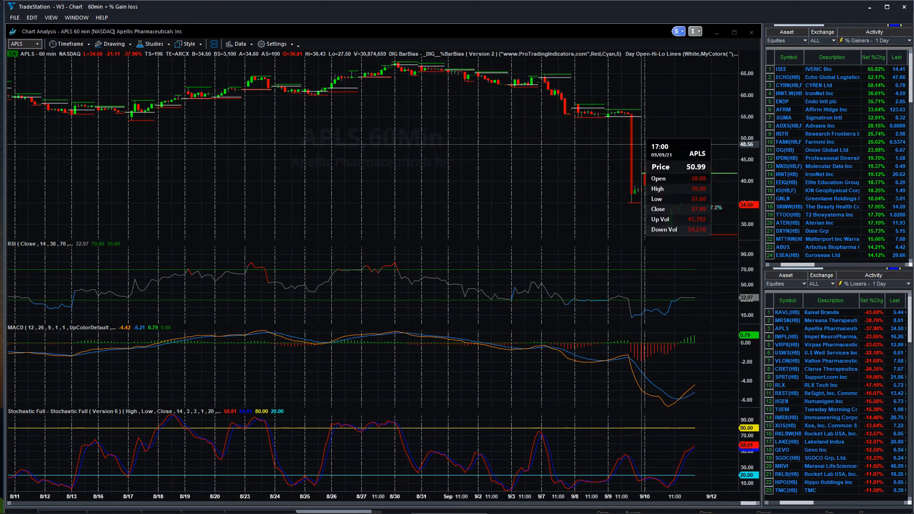
mouse_move(692, 202)
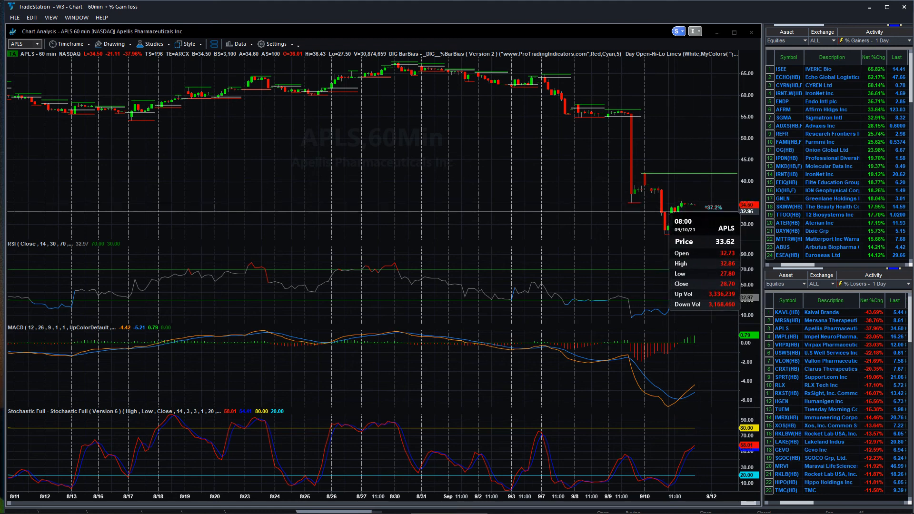
mouse_move(693, 205)
text(VLON)
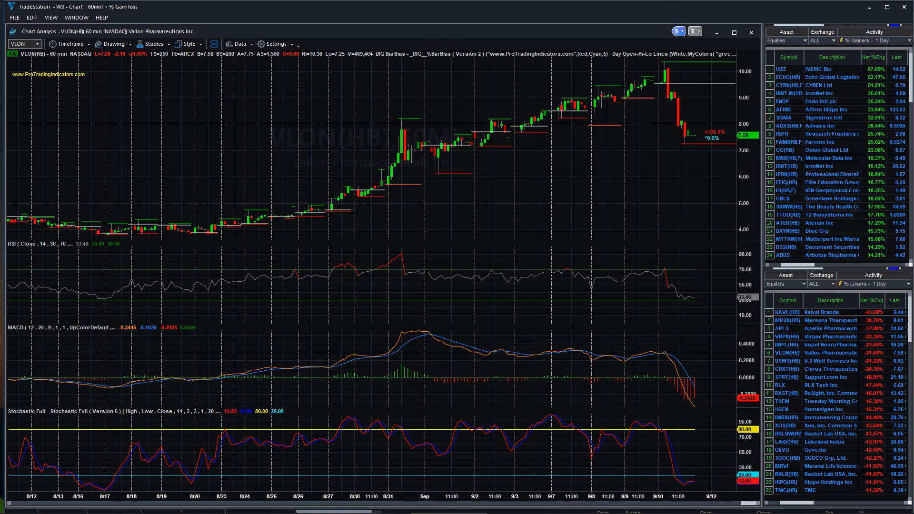
Step: Load Kaival Brands (KAVL), the top % loser at -43.69%, into the 60-minute chart
click(787, 312)
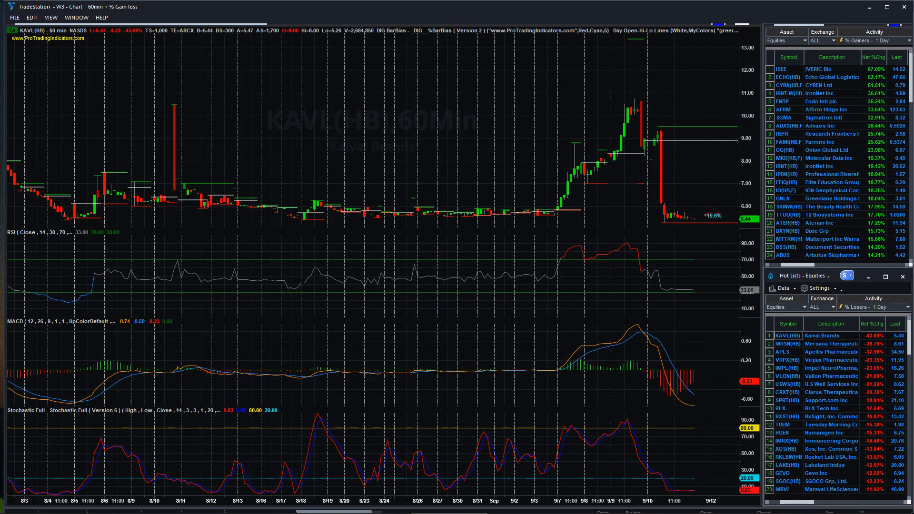